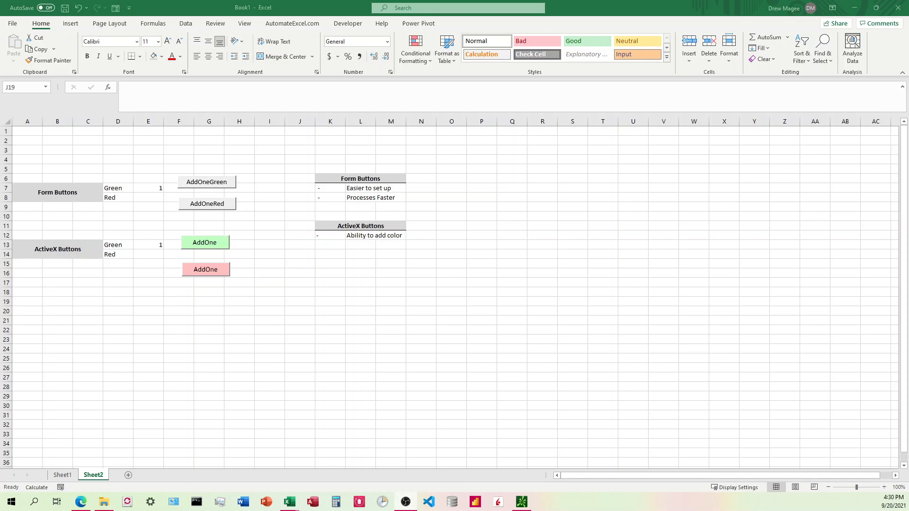
mouse_move(47, 251)
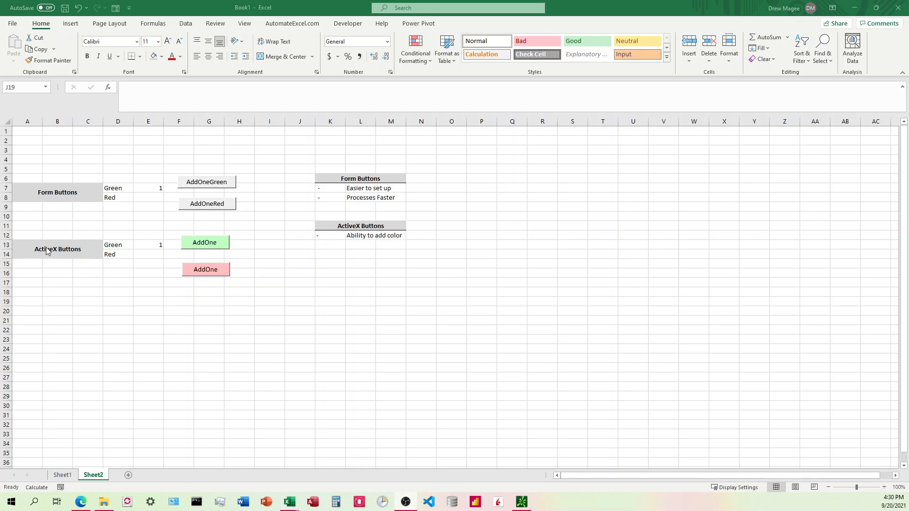
mouse_move(135, 291)
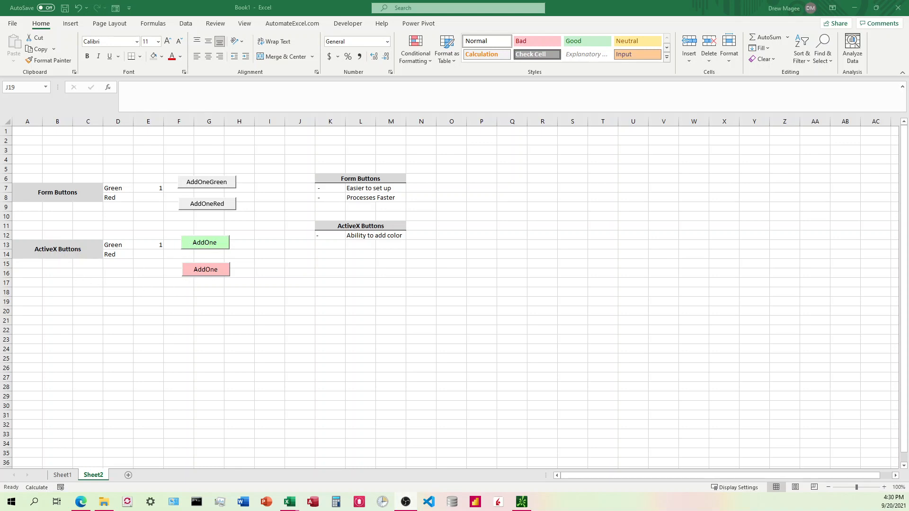
mouse_move(212, 256)
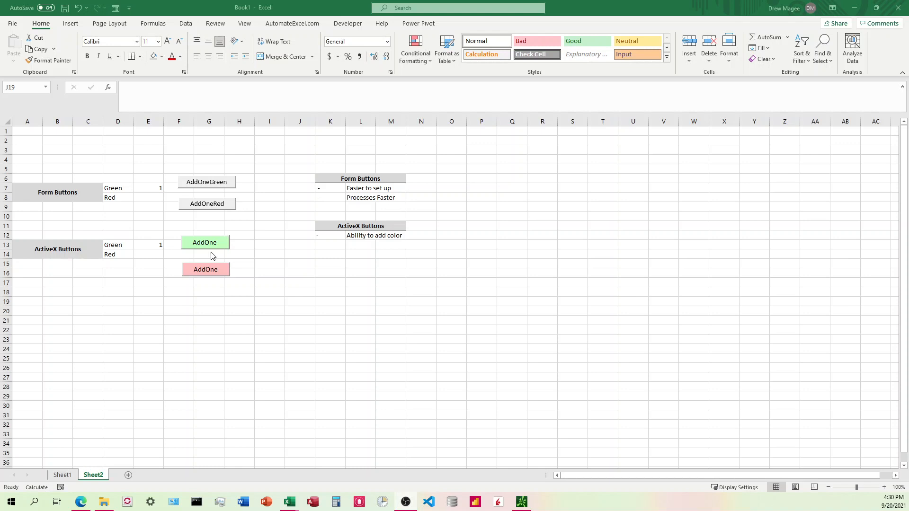
mouse_move(199, 188)
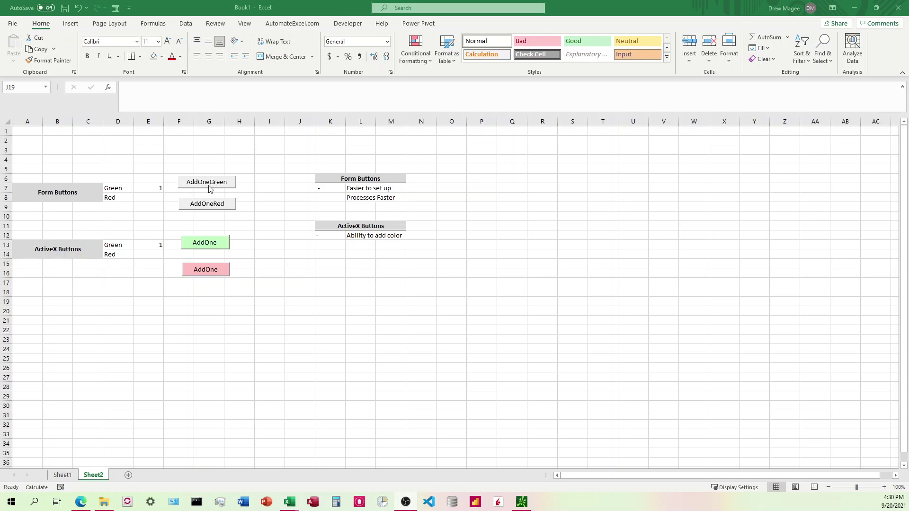
mouse_move(201, 214)
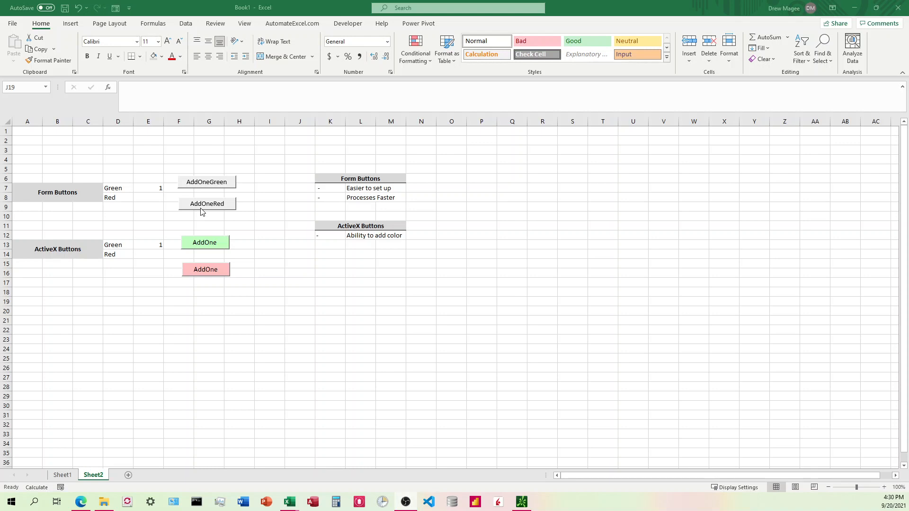
mouse_move(204, 215)
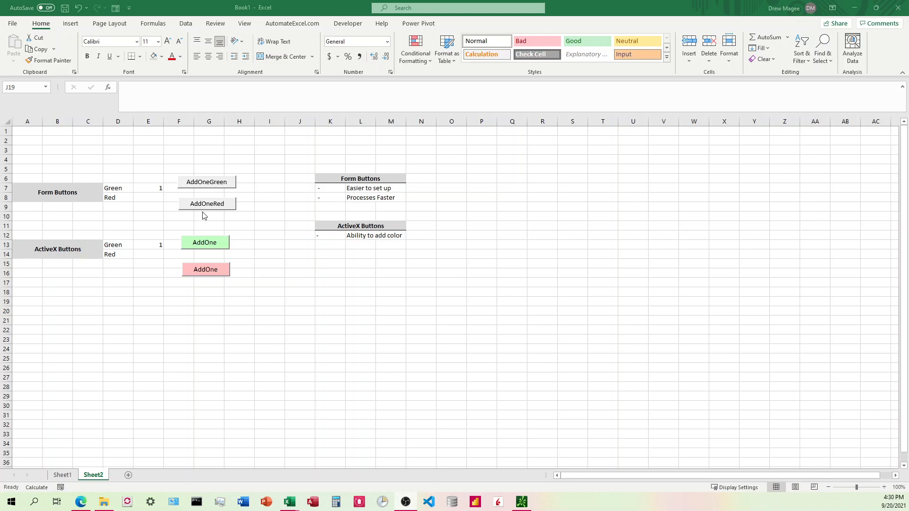
mouse_move(213, 231)
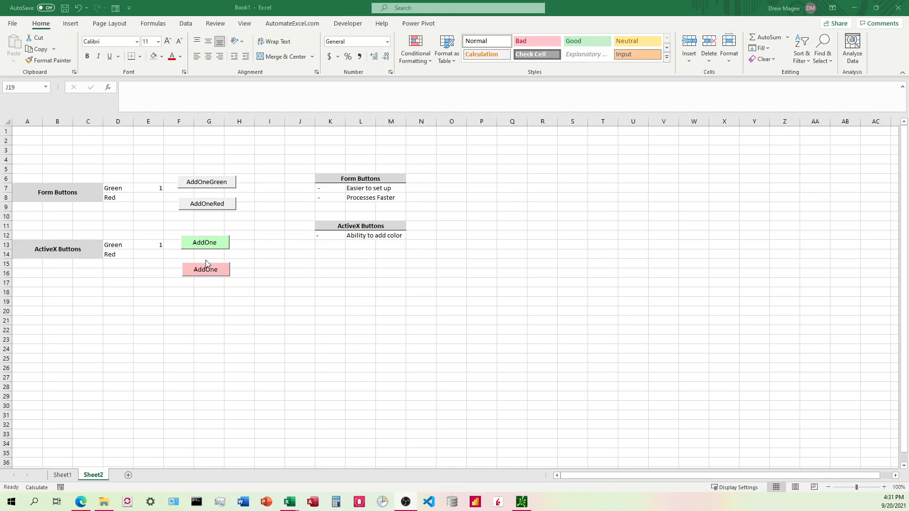
mouse_move(193, 258)
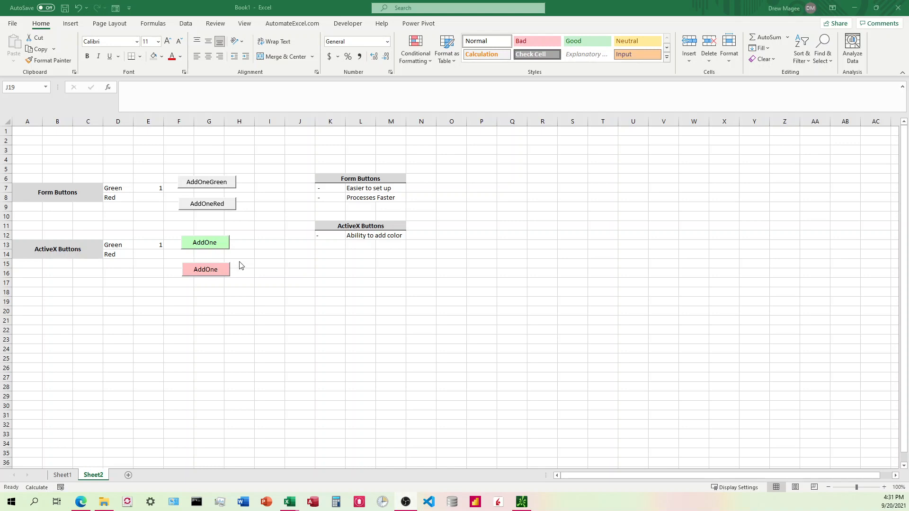
mouse_move(250, 255)
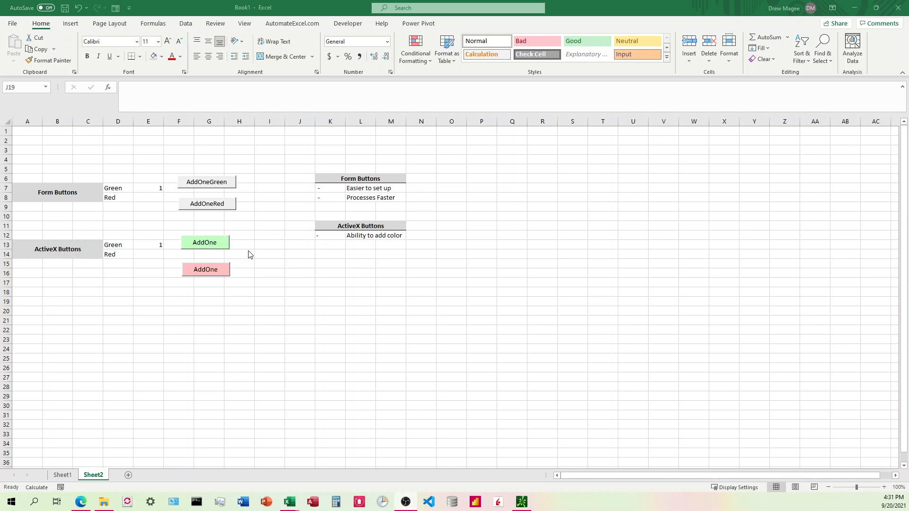
mouse_move(188, 258)
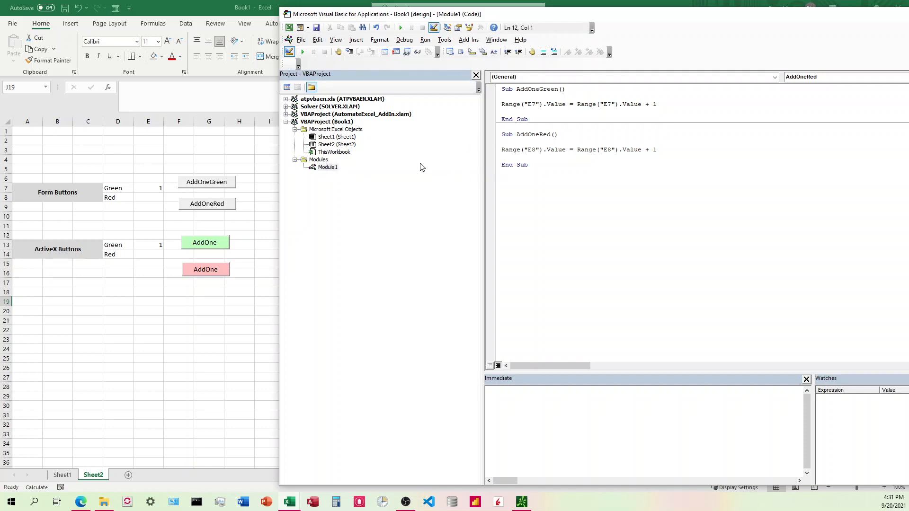
View Module1's AddOneGreen and AddOneRed macros in the VBA editor, then Sheet2's code.
click(529, 88)
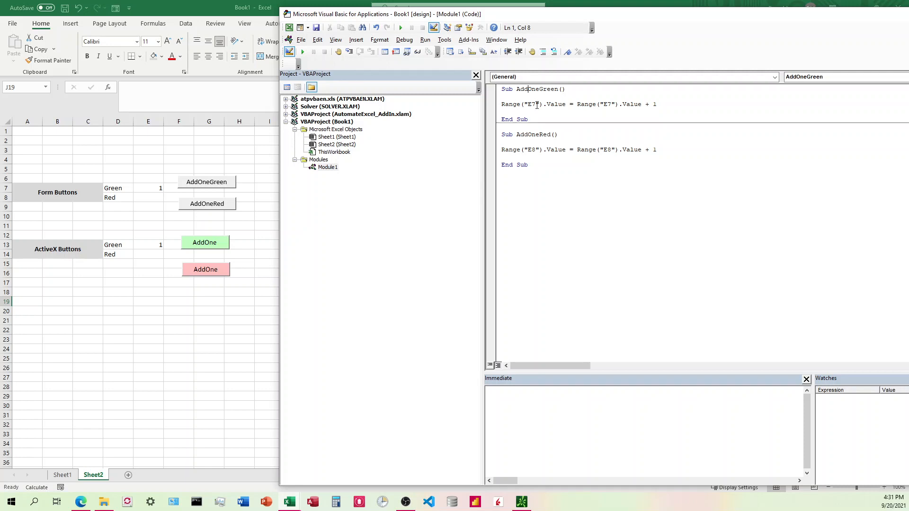
mouse_move(153, 188)
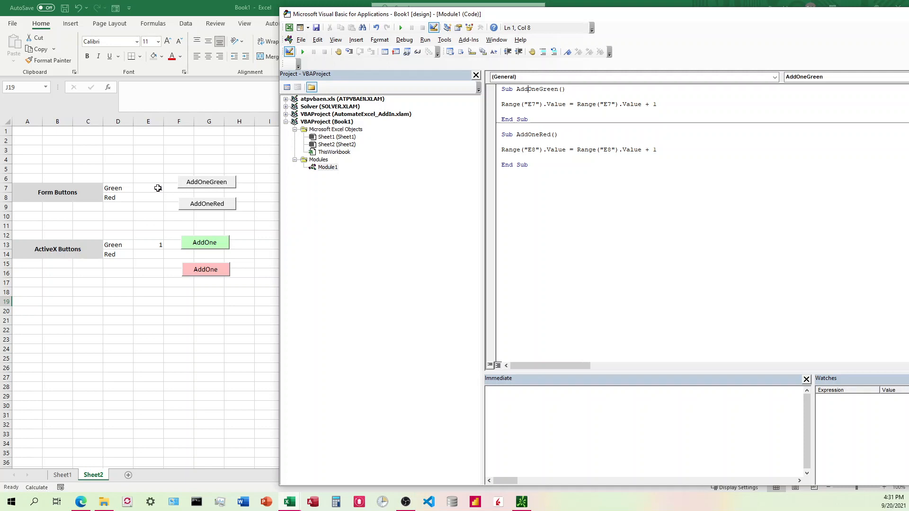
click(206, 181)
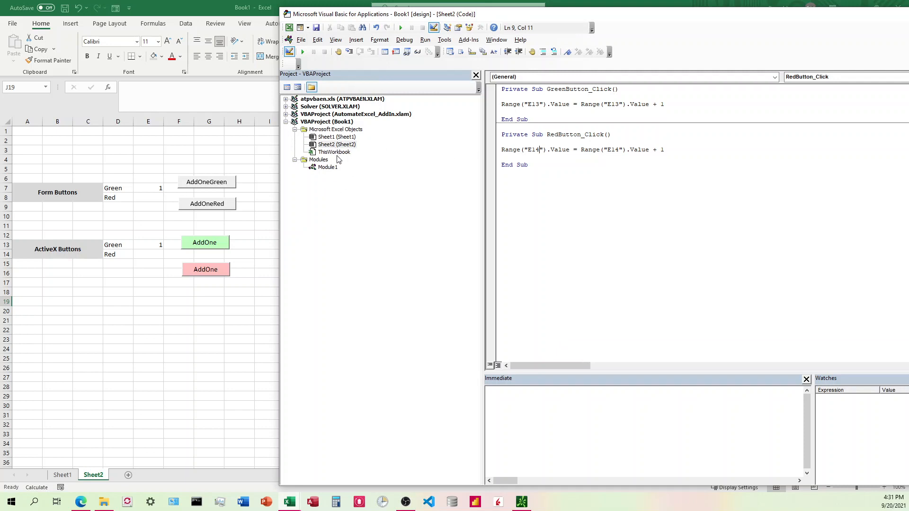
mouse_move(488, 156)
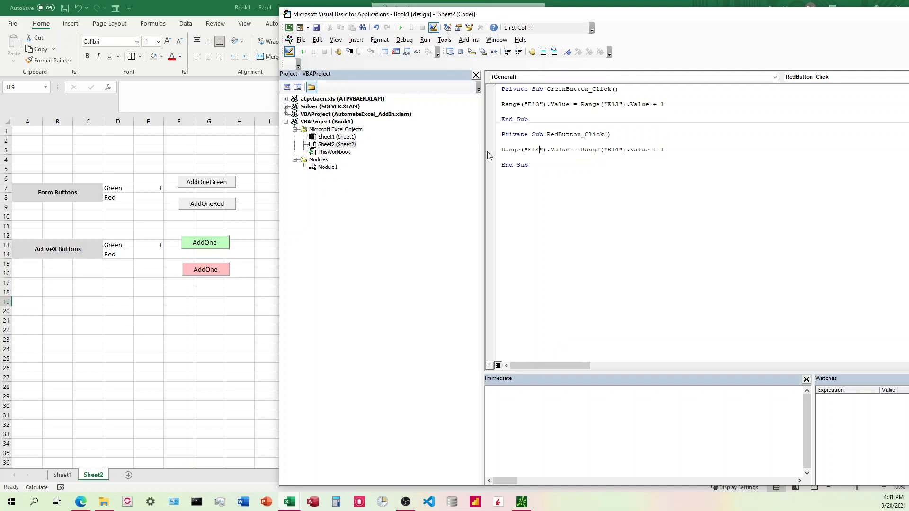
Check Sheet2's RedButton_Click procedure and close the VBA editor.
click(774, 77)
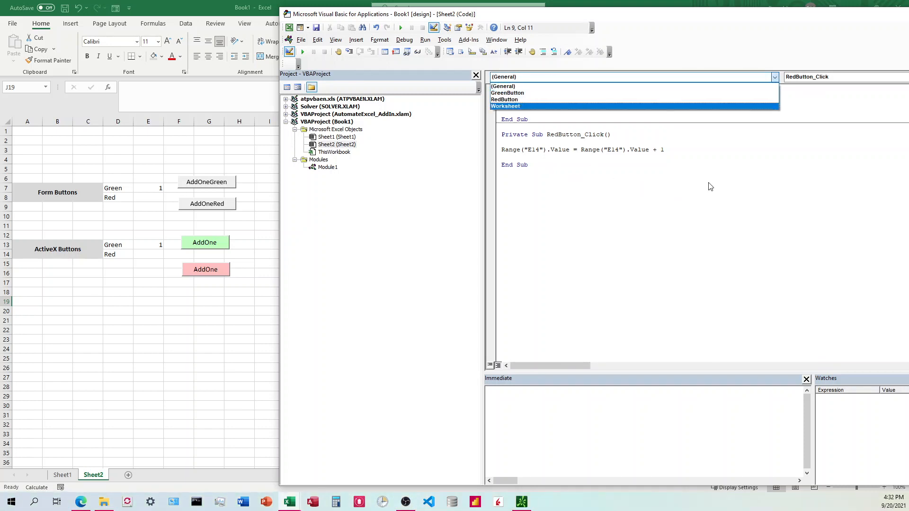
click(505, 100)
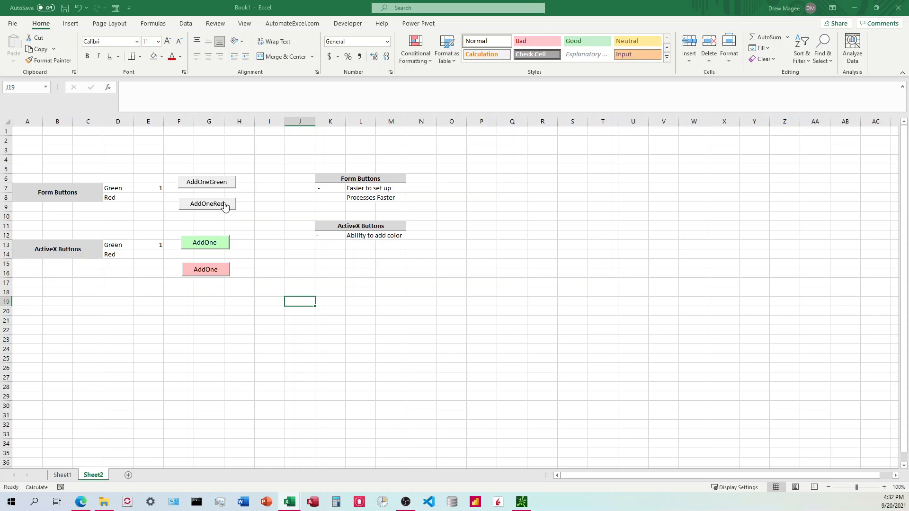
Delete the ActiveX Green count in cell E13 to reset it to zero.
click(571, 291)
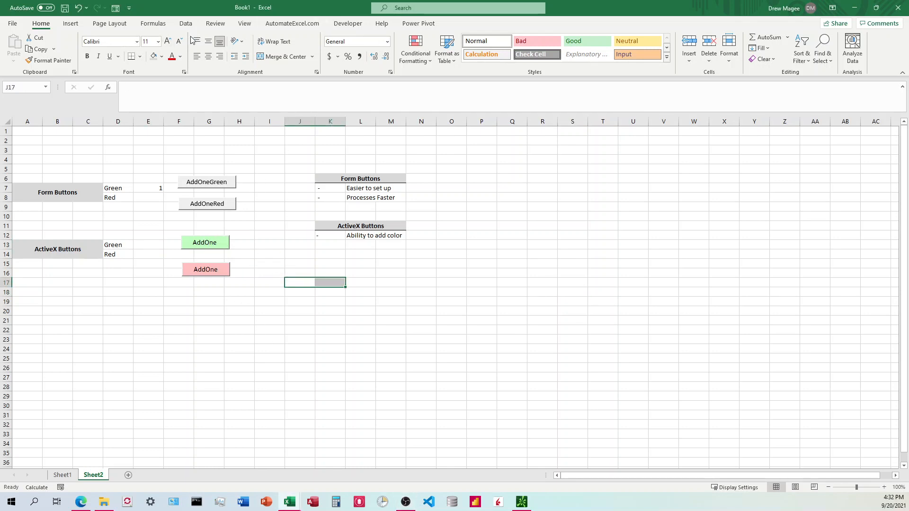
mouse_move(275, 42)
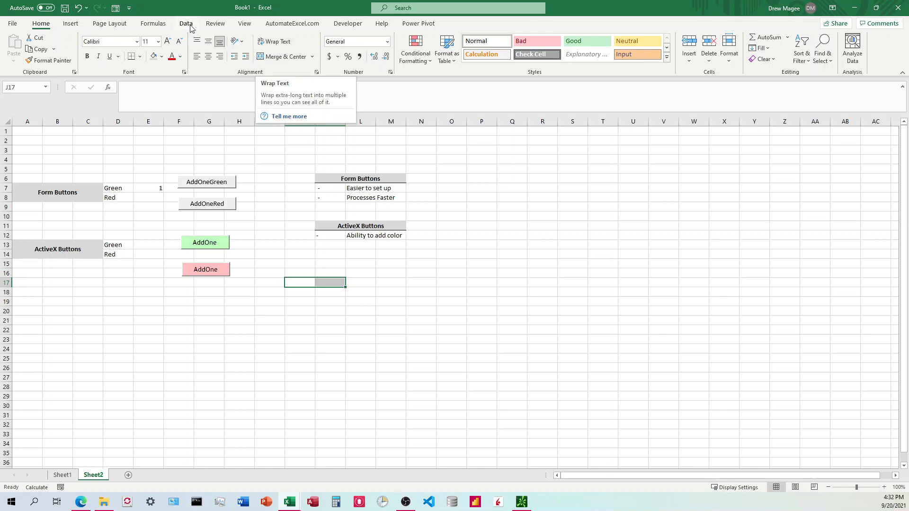
click(347, 23)
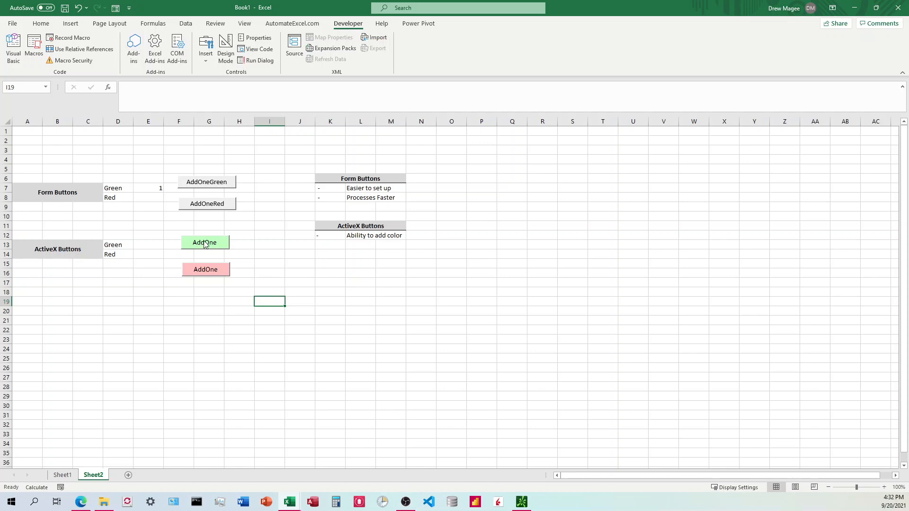
Click the green and red ActiveX AddOne buttons, leaving E13 and E14 at only 3.
click(204, 242)
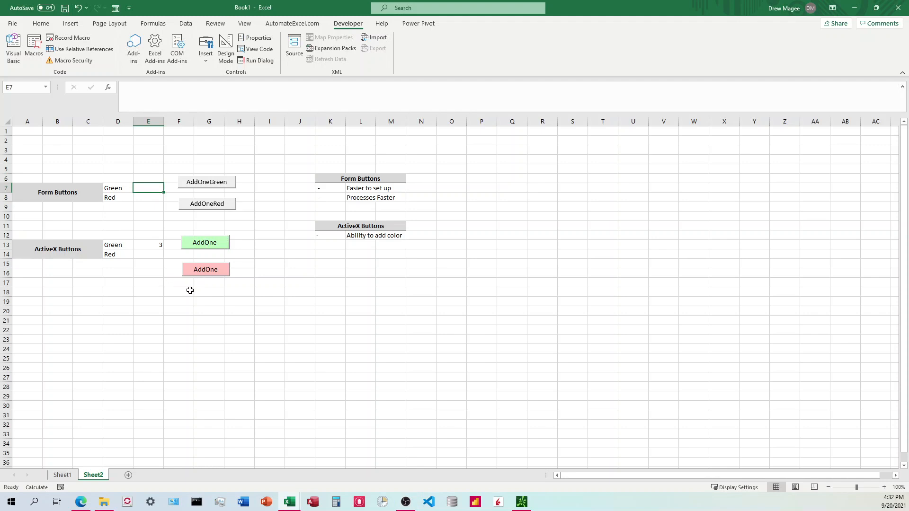
click(205, 269)
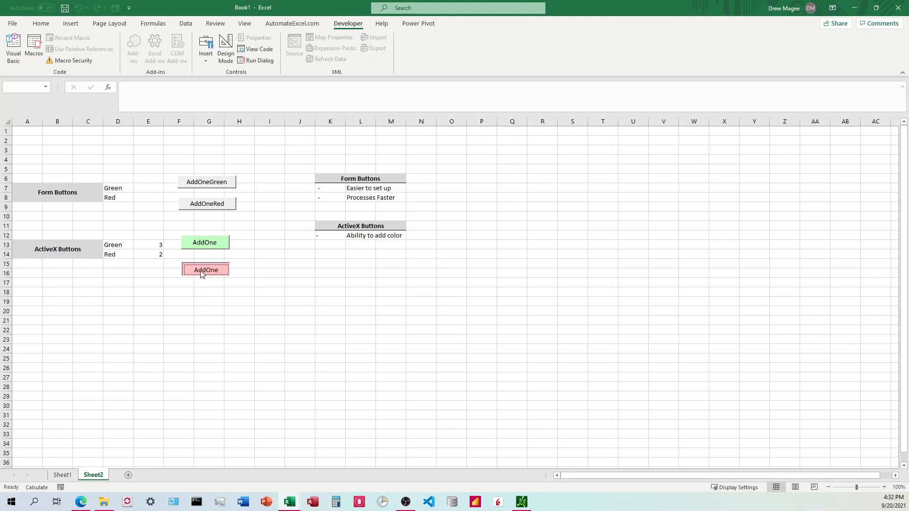
click(205, 269)
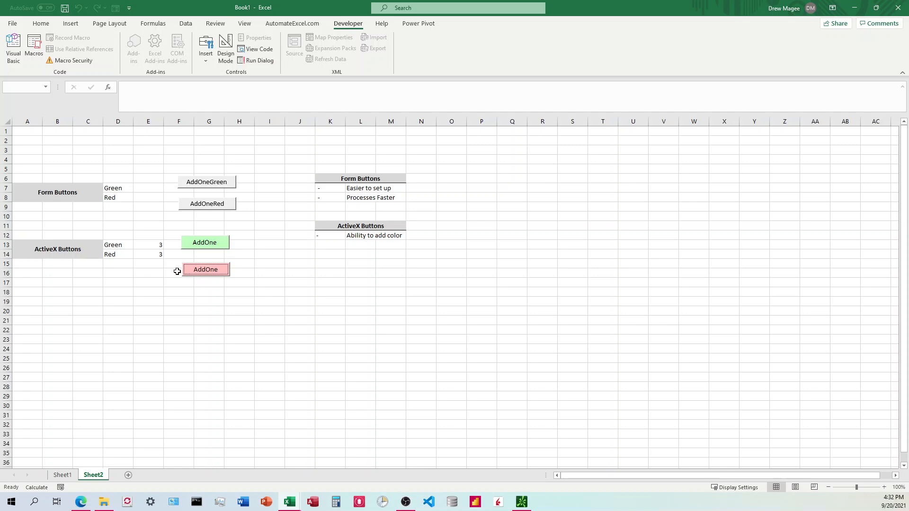
mouse_move(180, 233)
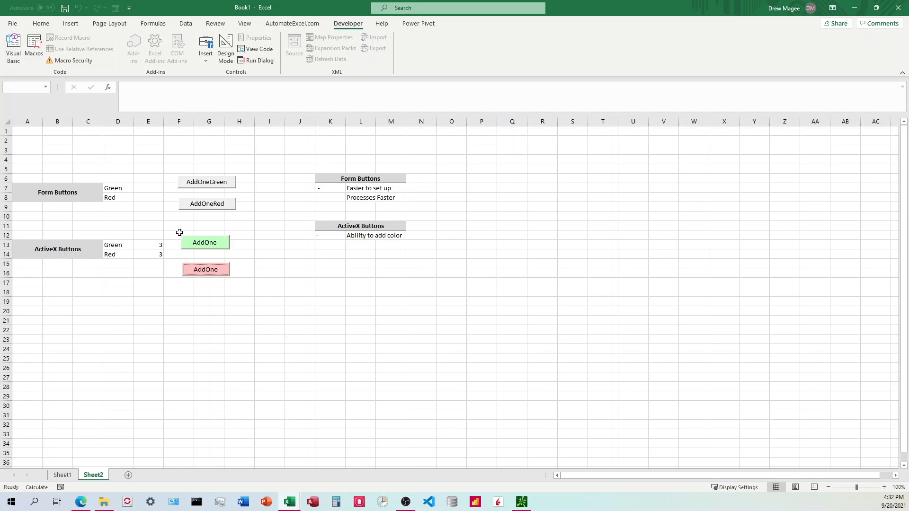
mouse_move(204, 185)
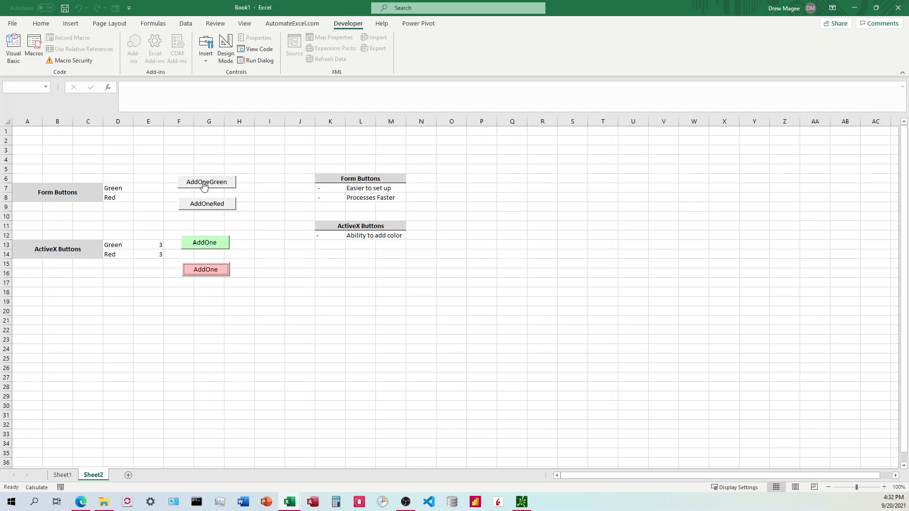
Click the AddOneGreen and AddOneRed Form buttons until E7 and E8 both read 5.
click(206, 182)
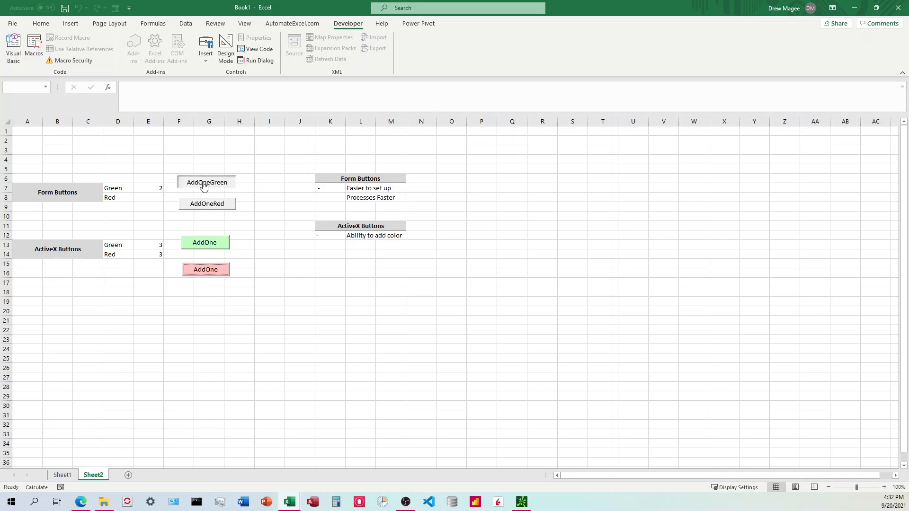
click(205, 182)
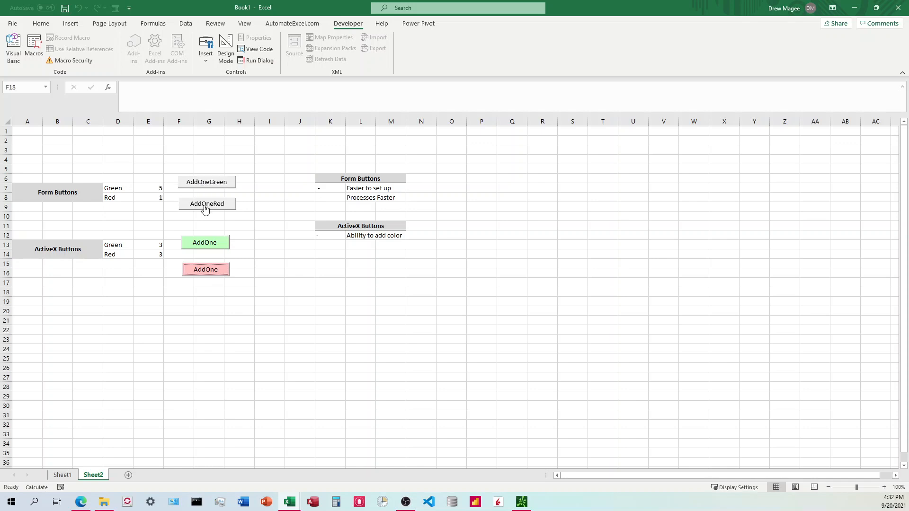
click(206, 203)
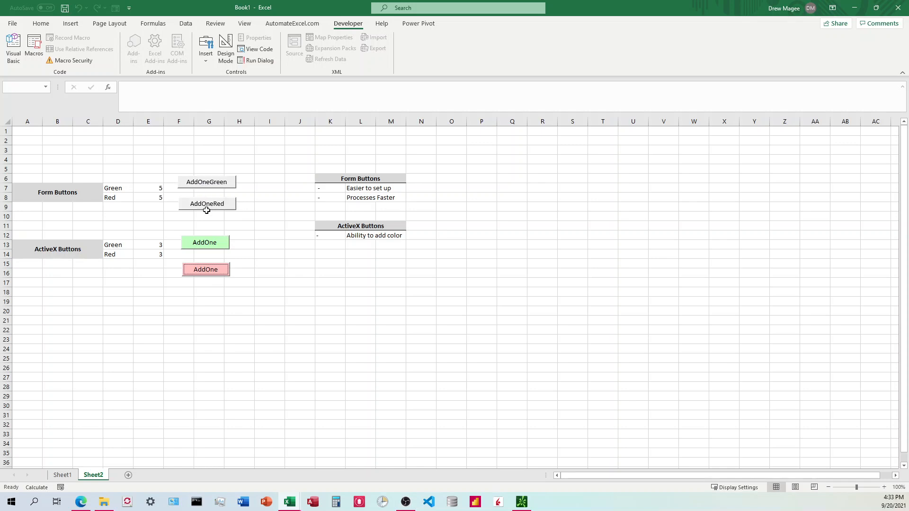
mouse_move(243, 190)
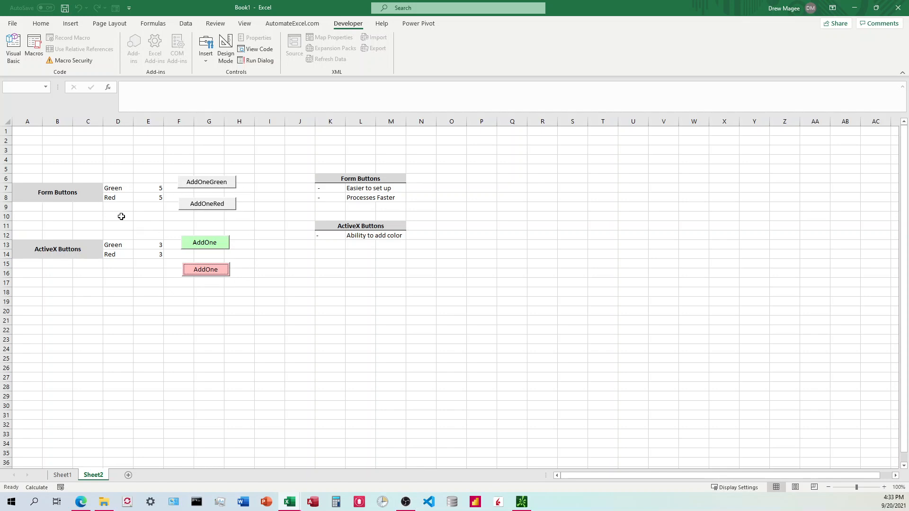
mouse_move(144, 218)
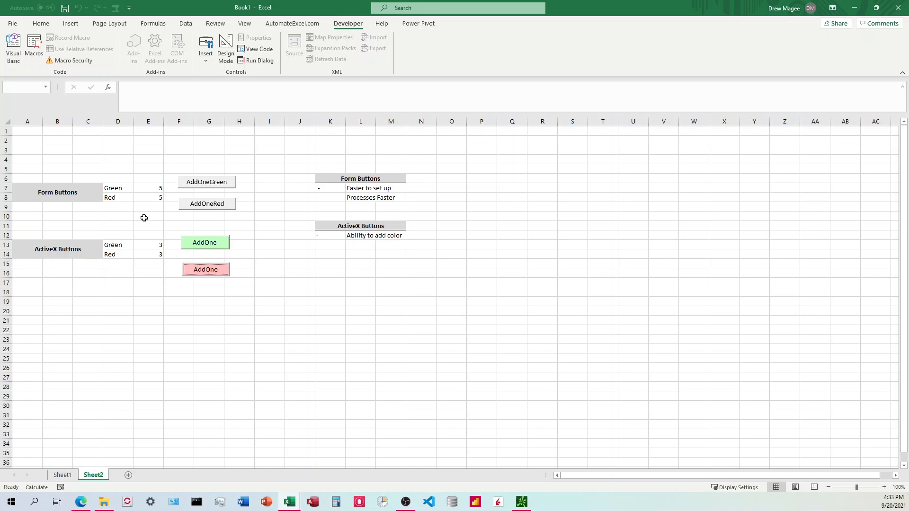
mouse_move(153, 204)
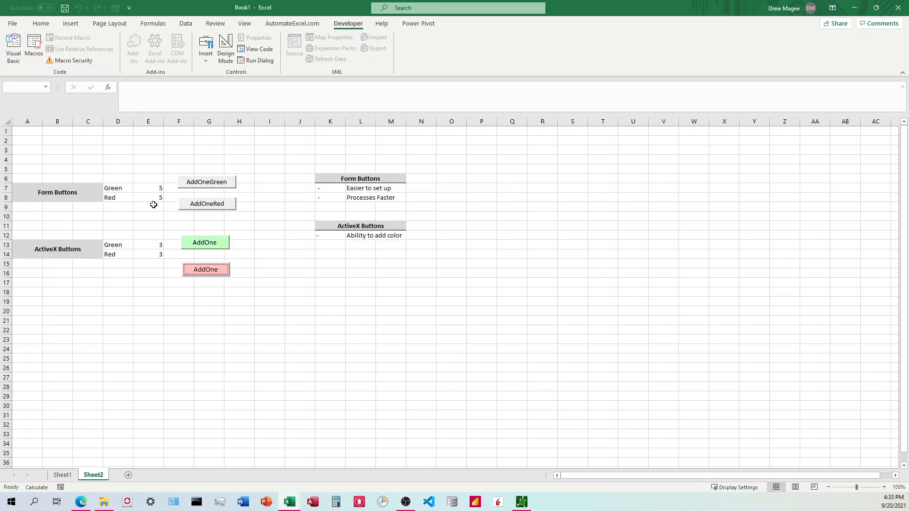
mouse_move(196, 247)
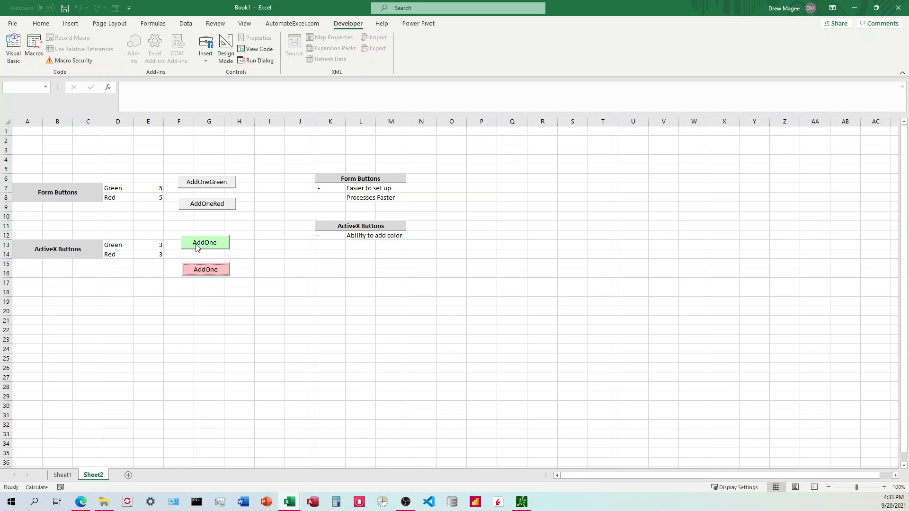
mouse_move(198, 254)
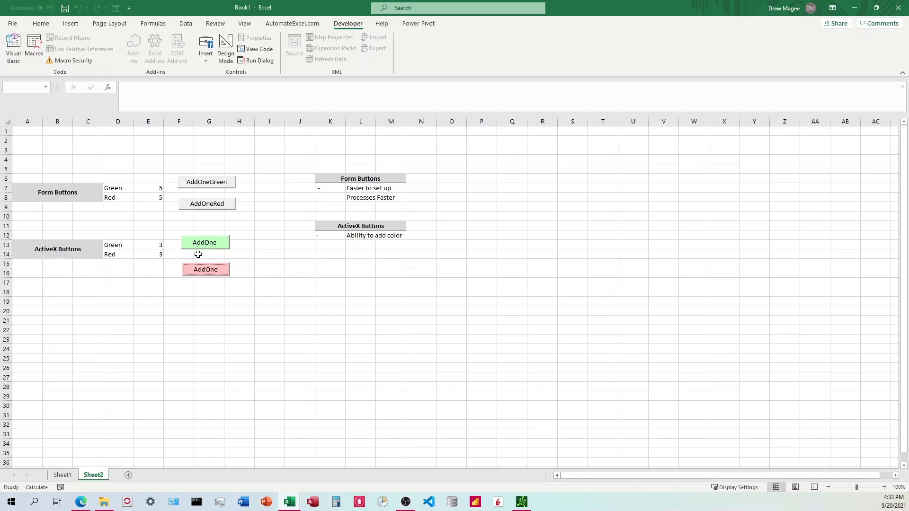
mouse_move(190, 259)
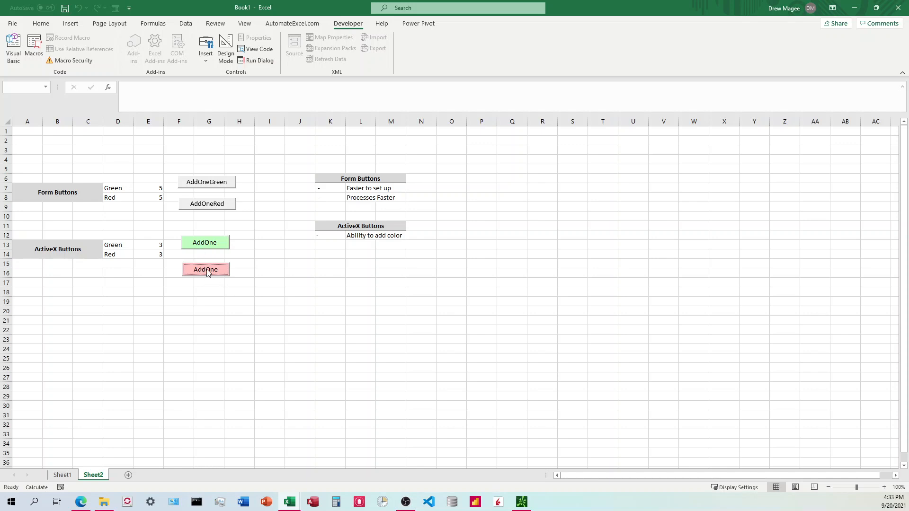
mouse_move(194, 217)
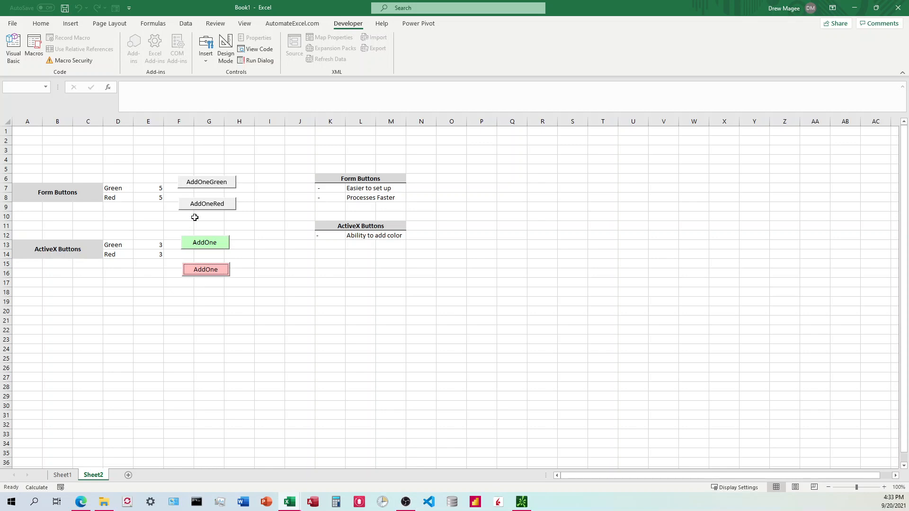
mouse_move(252, 188)
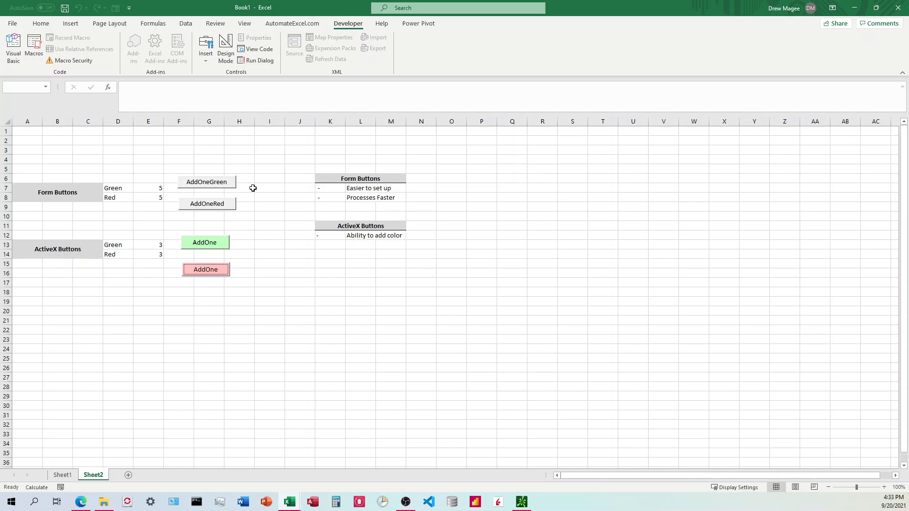
mouse_move(207, 187)
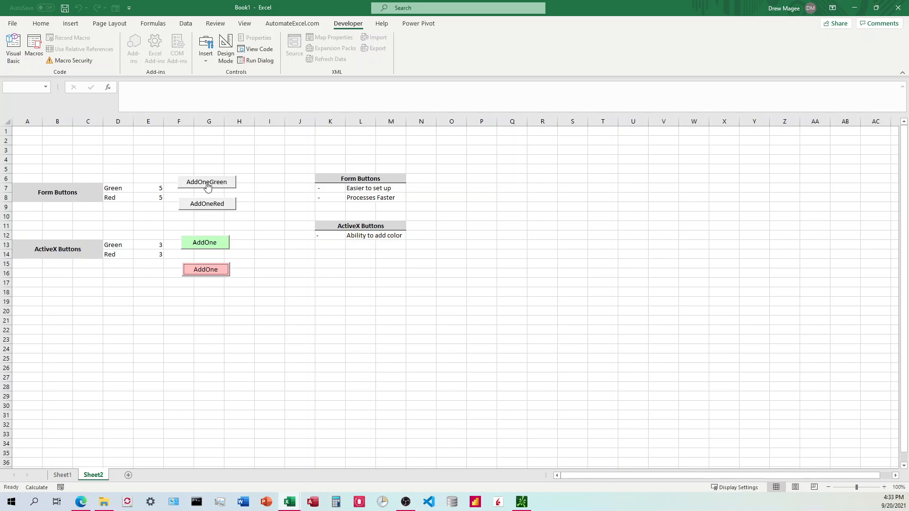
mouse_move(209, 190)
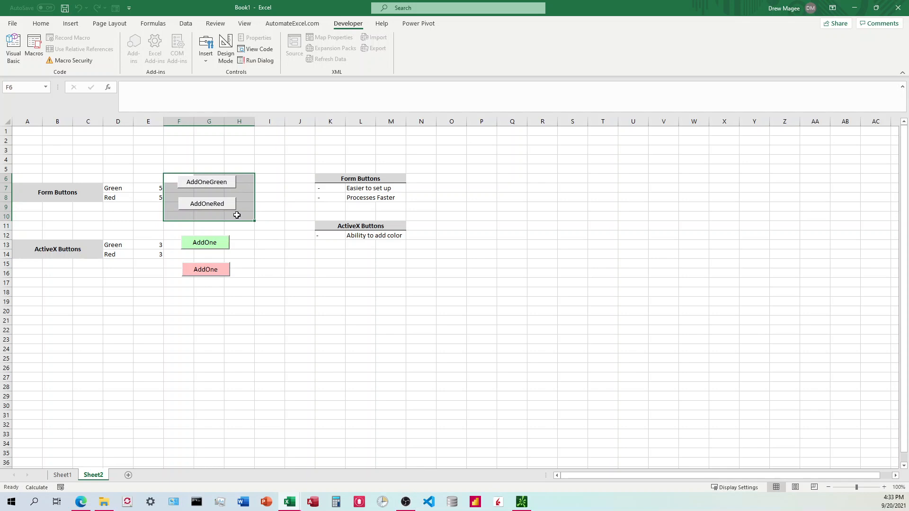
Show the Home tab's fill and font tools for cells F6:H10 behind the Form buttons.
click(41, 23)
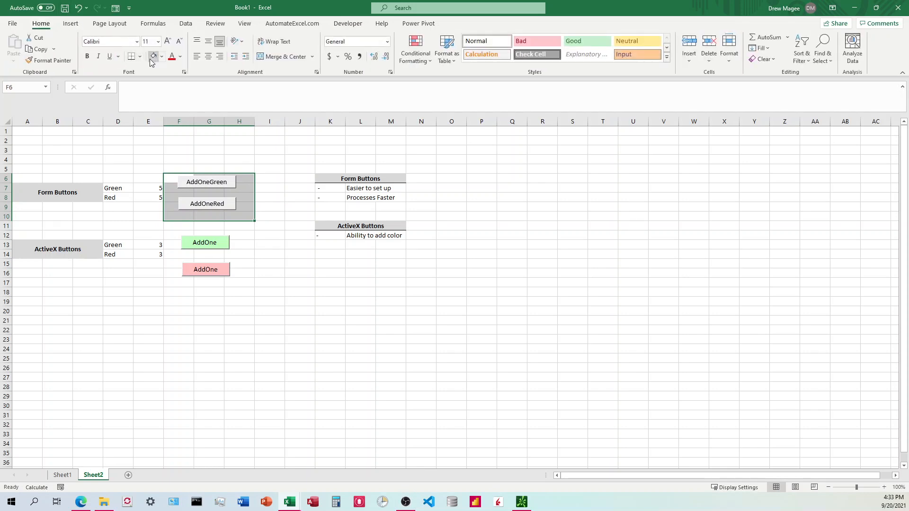